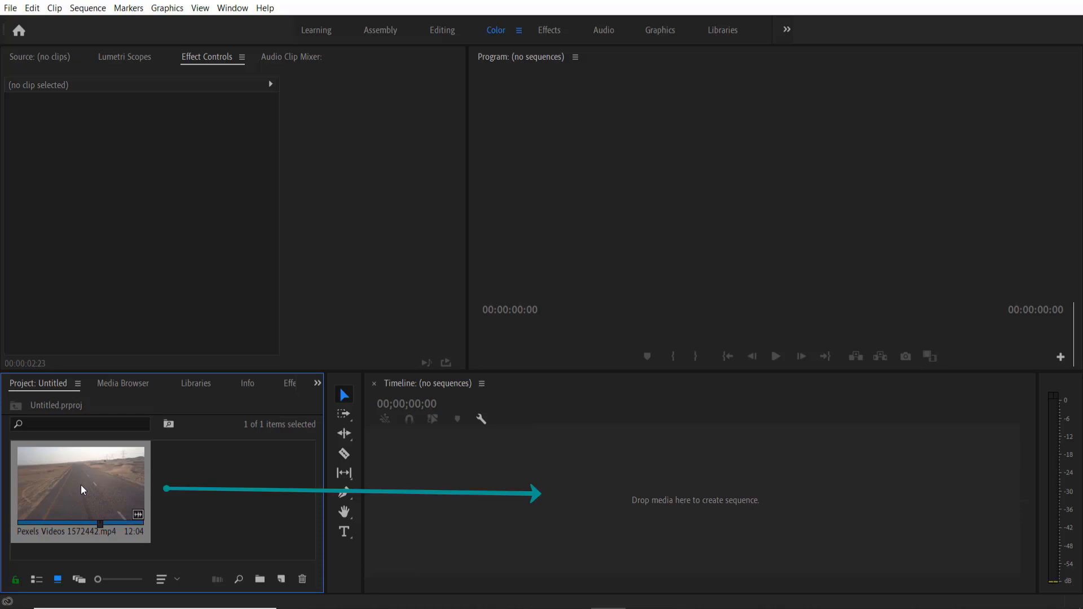
# - Create a new sequence from the desert road clip and select it on V1
pyautogui.moveTo(79, 484); pyautogui.dragTo(553, 489)
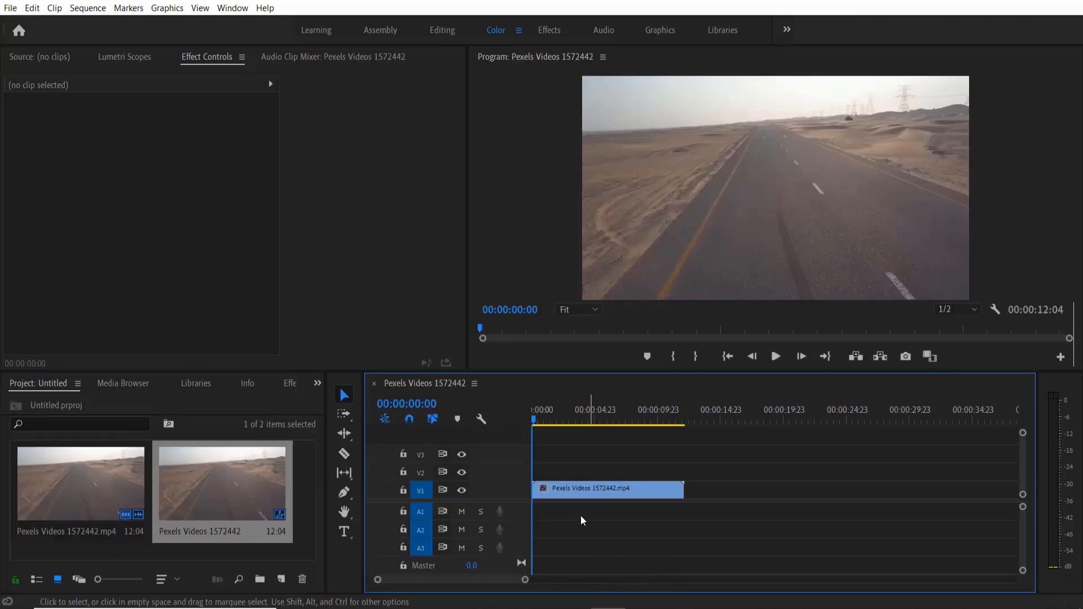
pyautogui.click(607, 489)
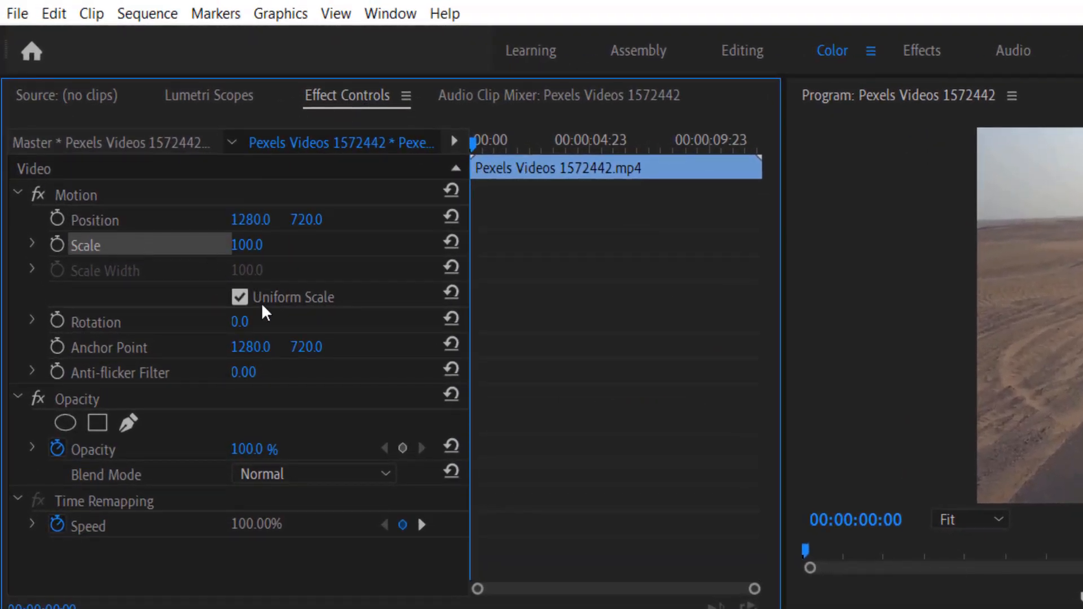
# - Uncheck Uniform Scale and keyframe Scale Height from near 0 to 100, trimming the clip to four seconds
pyautogui.click(239, 296)
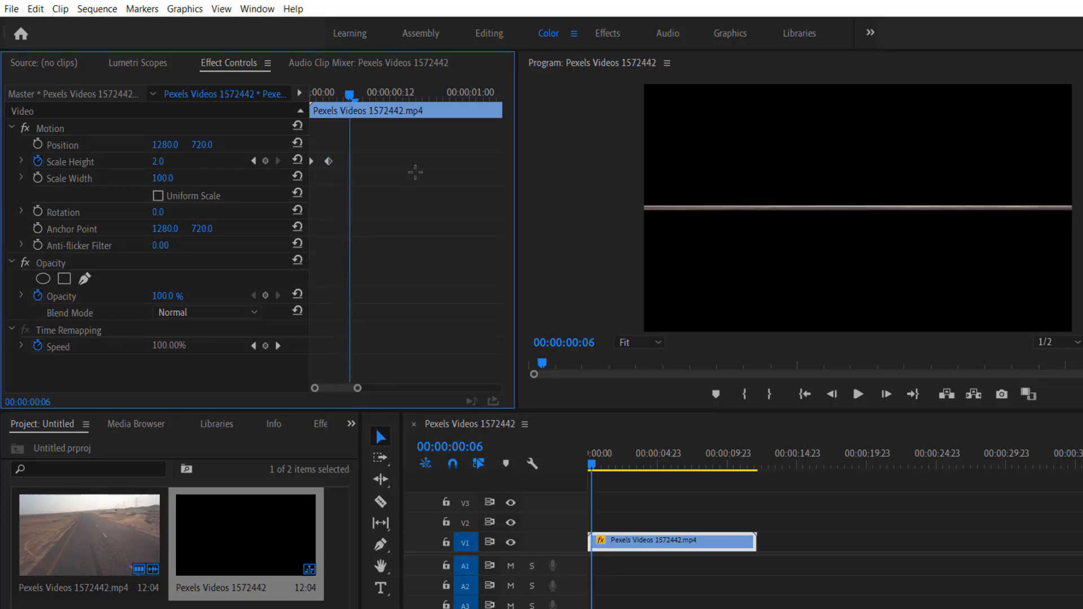
pyautogui.doubleClick(161, 162)
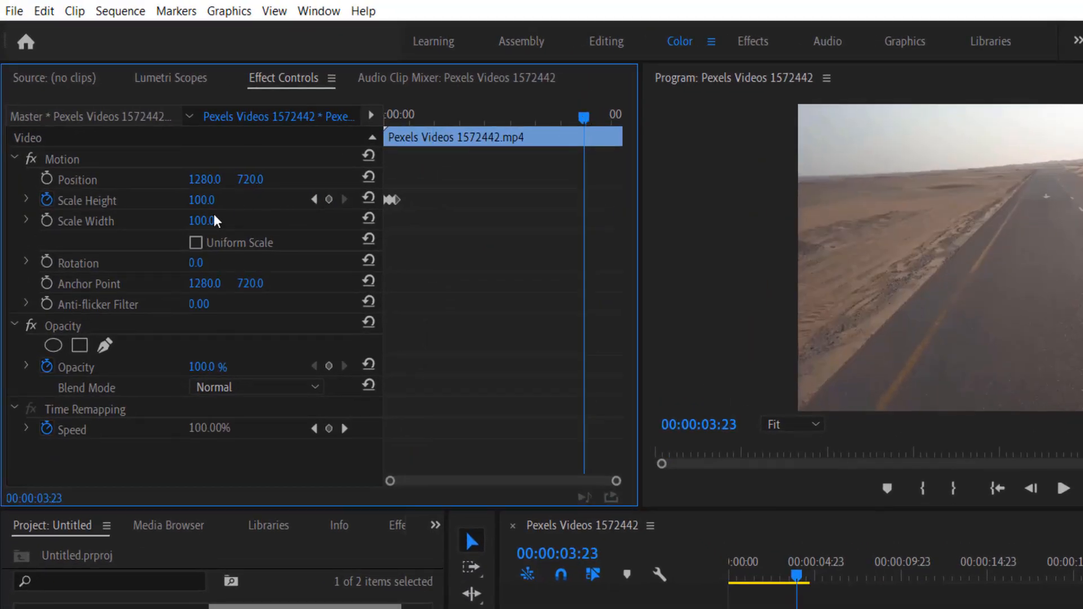
pyautogui.click(328, 200)
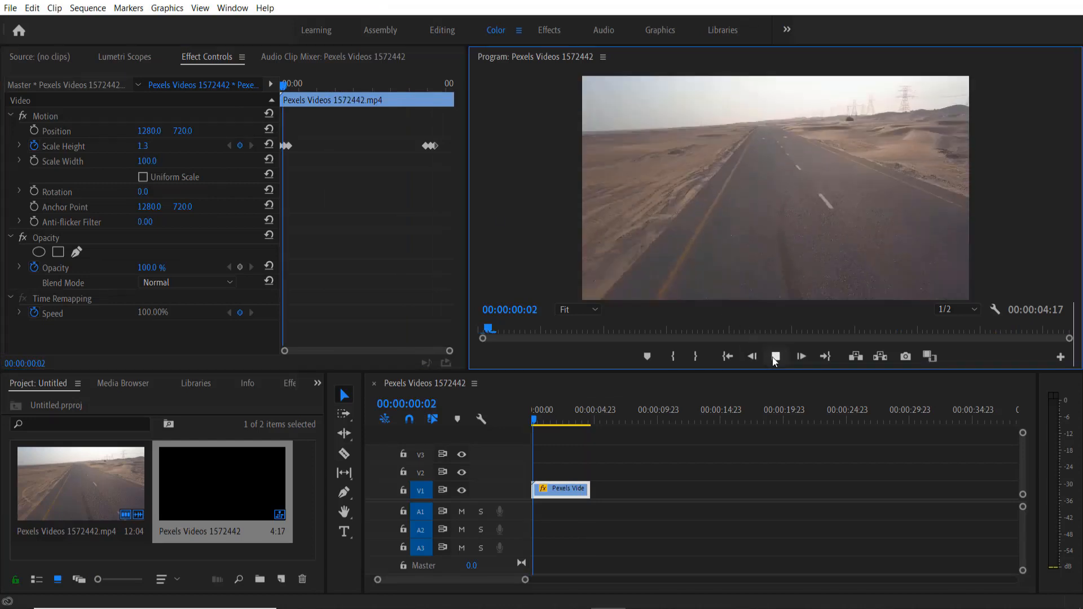
pyautogui.click(776, 356)
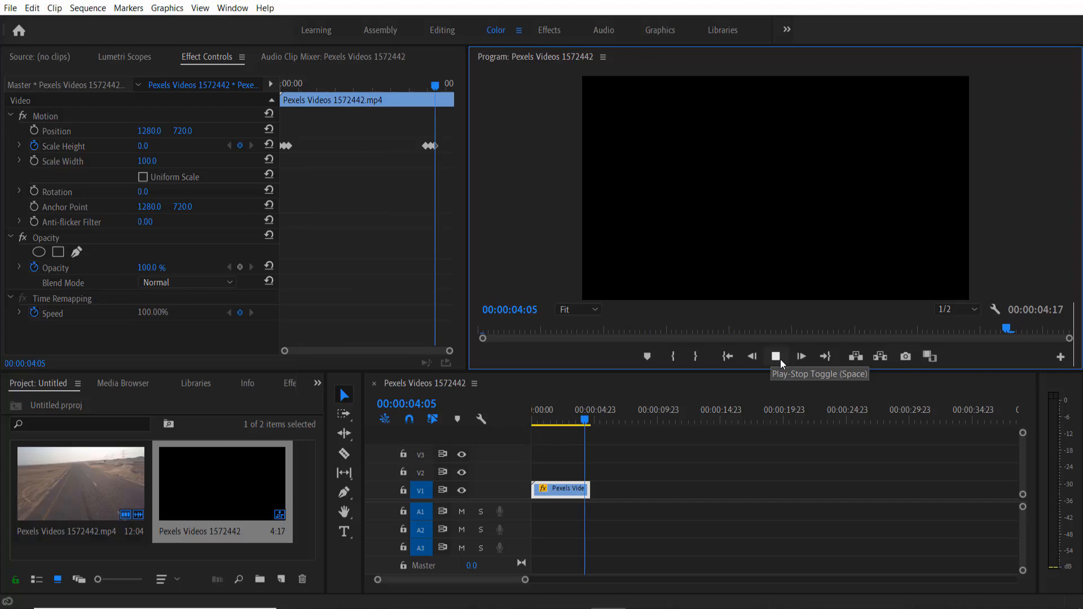
pyautogui.click(775, 357)
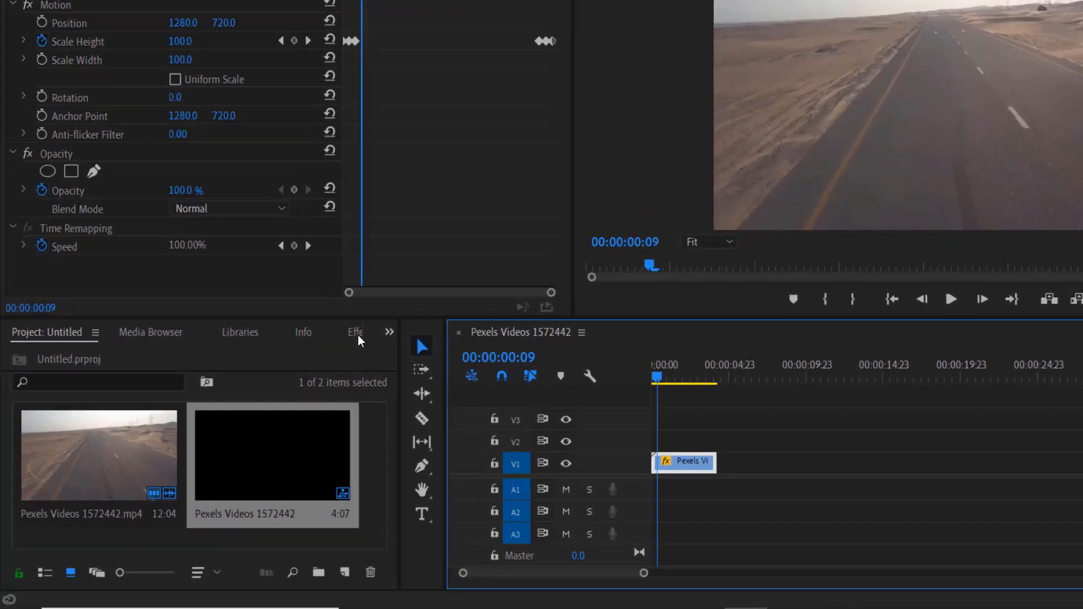
# - Find Color Balance (HLS) by searching 'hls' and apply it to the road clip
pyautogui.click(356, 331)
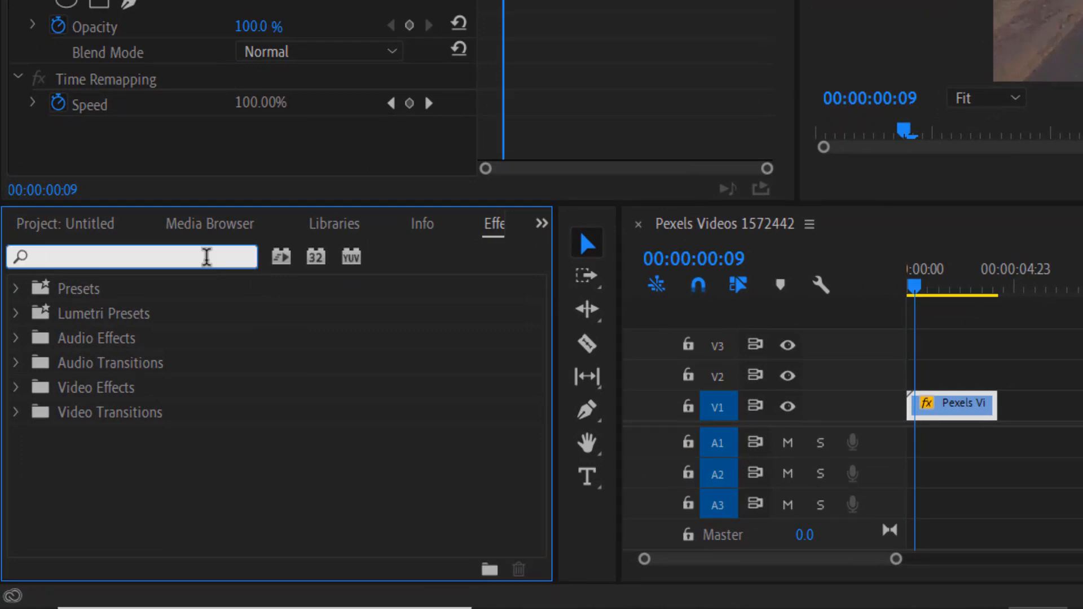
pyautogui.write('hls')
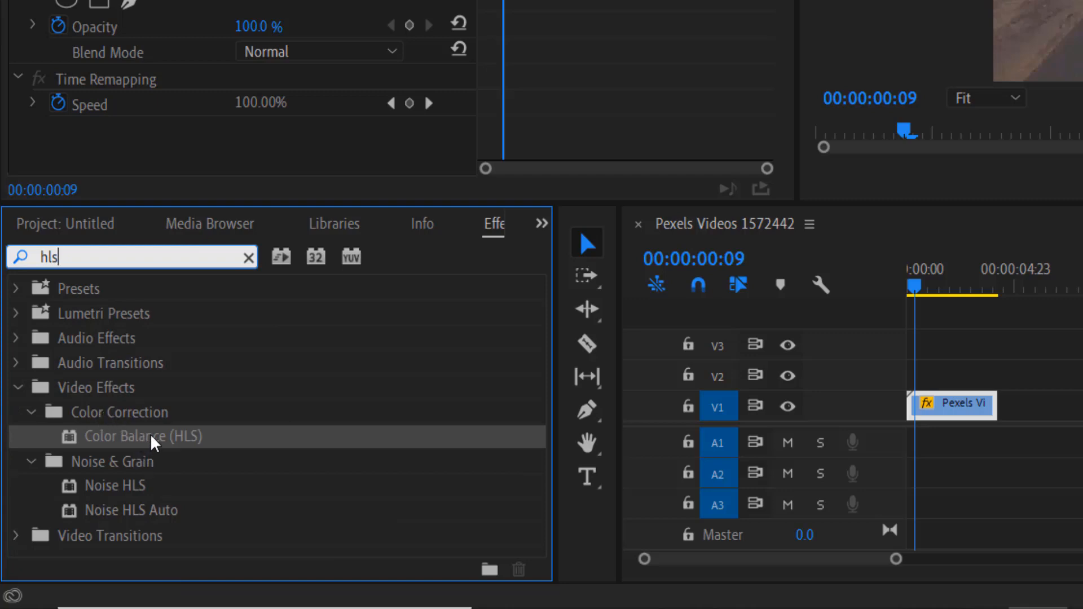
pyautogui.moveTo(143, 435); pyautogui.dragTo(954, 406)
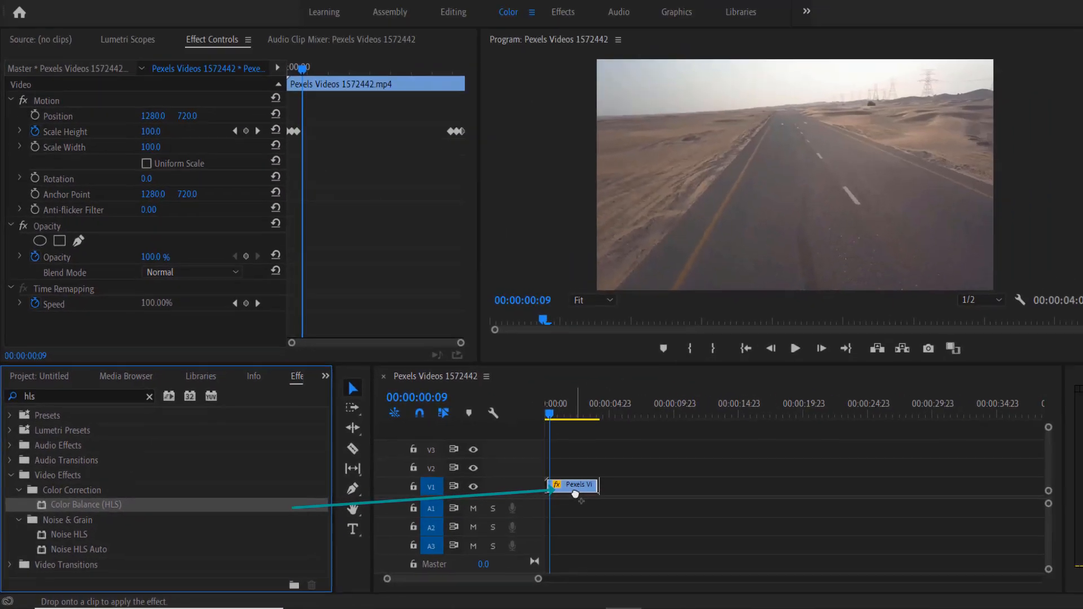
pyautogui.moveTo(82, 504); pyautogui.dragTo(563, 487)
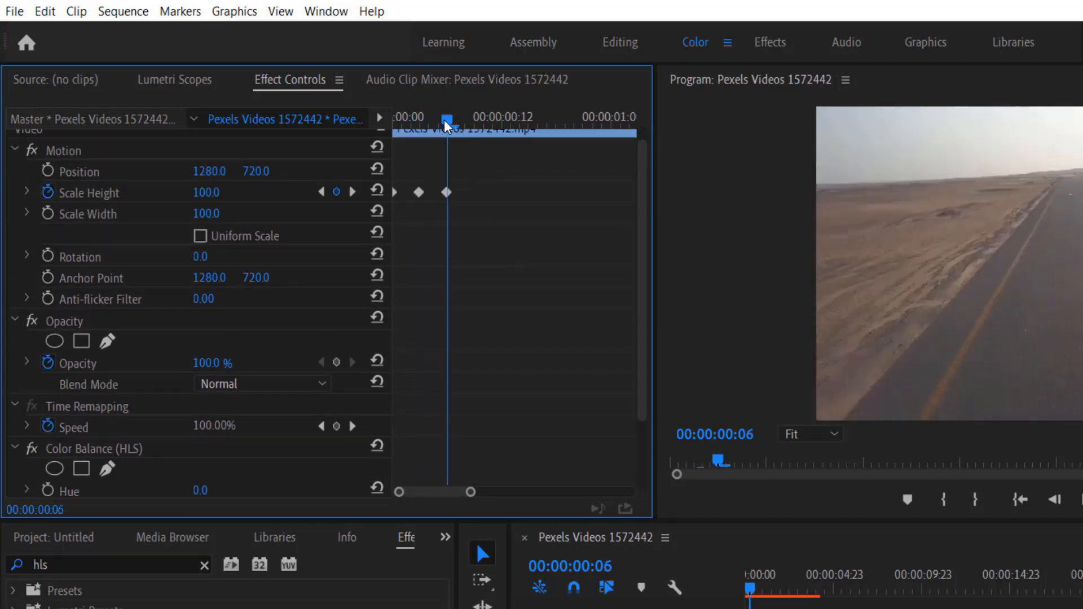
# - Set a Color Balance (HLS) Lightness keyframe of 50 early in the clip
pyautogui.scroll(-3)
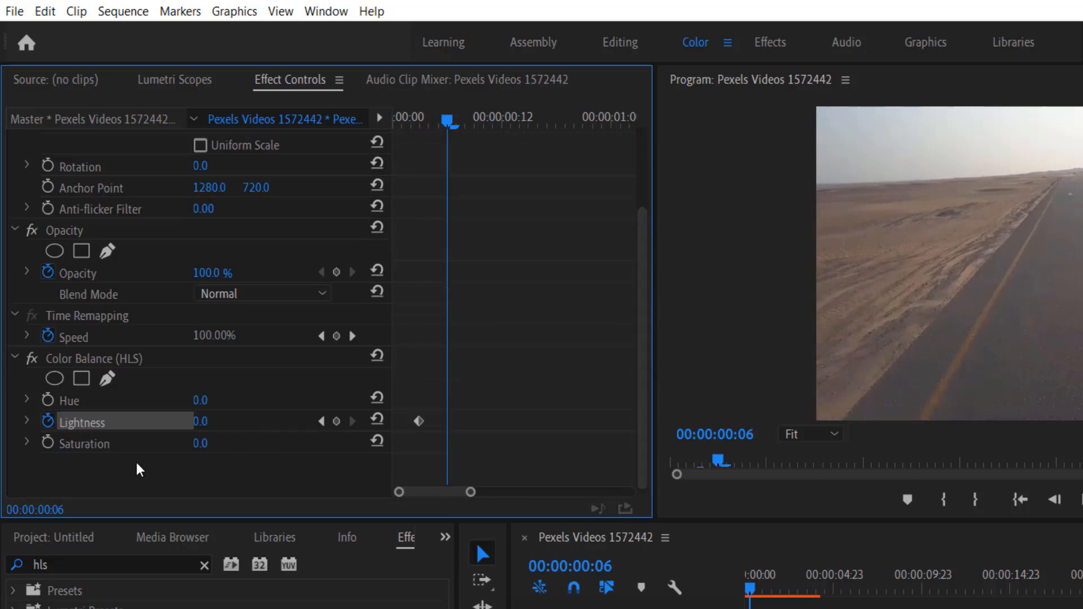
pyautogui.write('50')
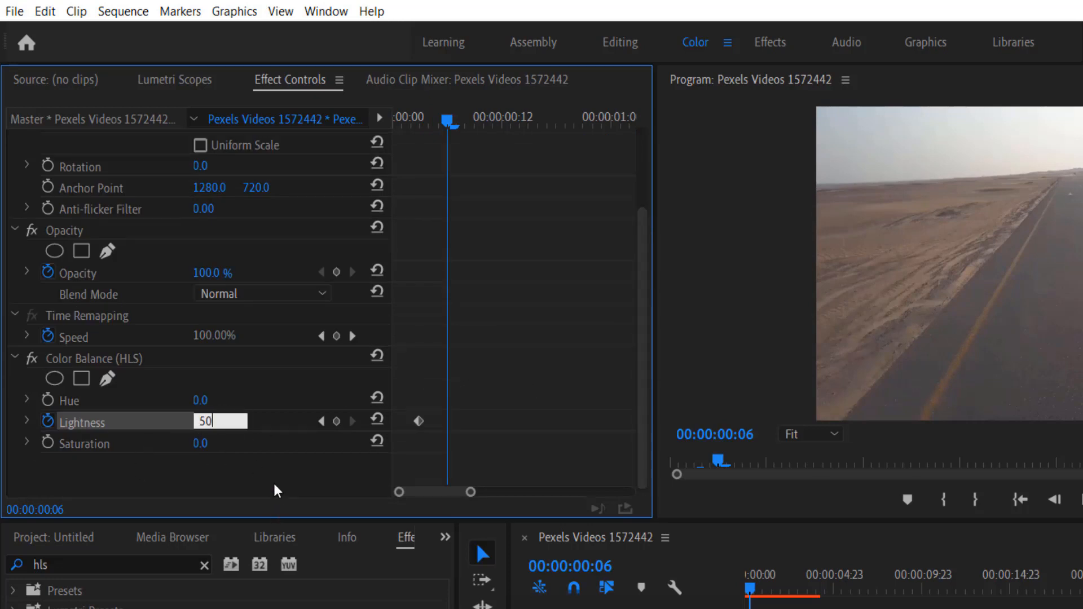
pyautogui.press('Enter')
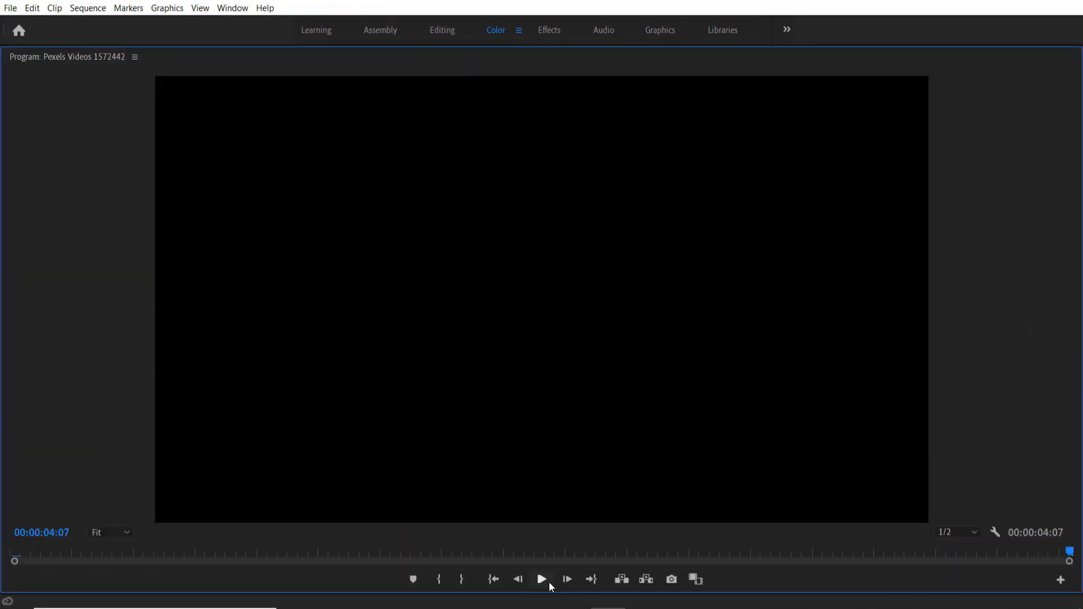
# - Play the sequence to review the TV-switch-on opening, then stop playback
pyautogui.click(542, 578)
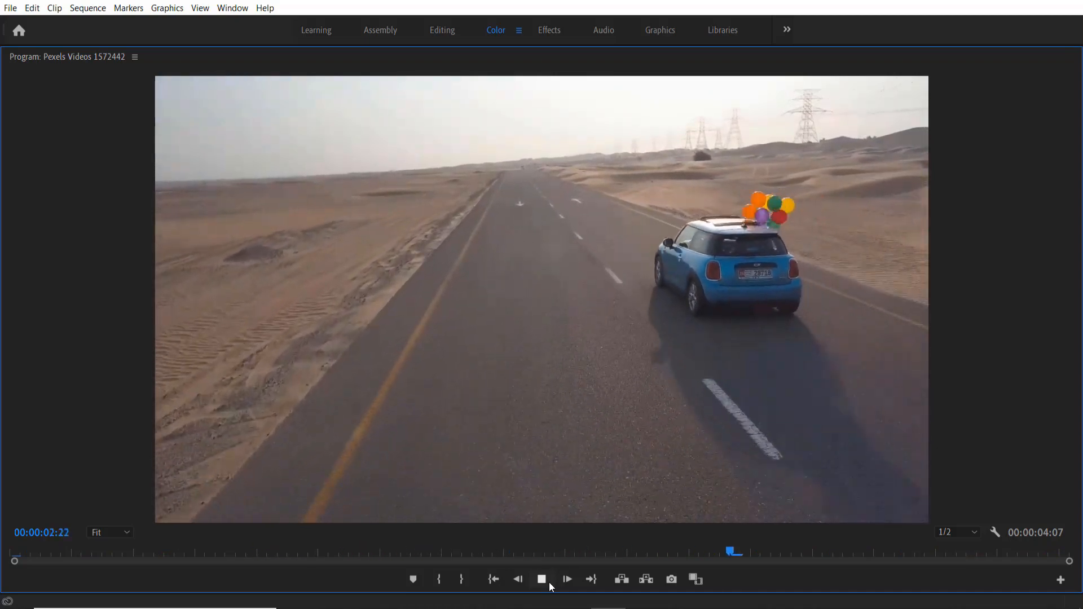
pyautogui.click(542, 579)
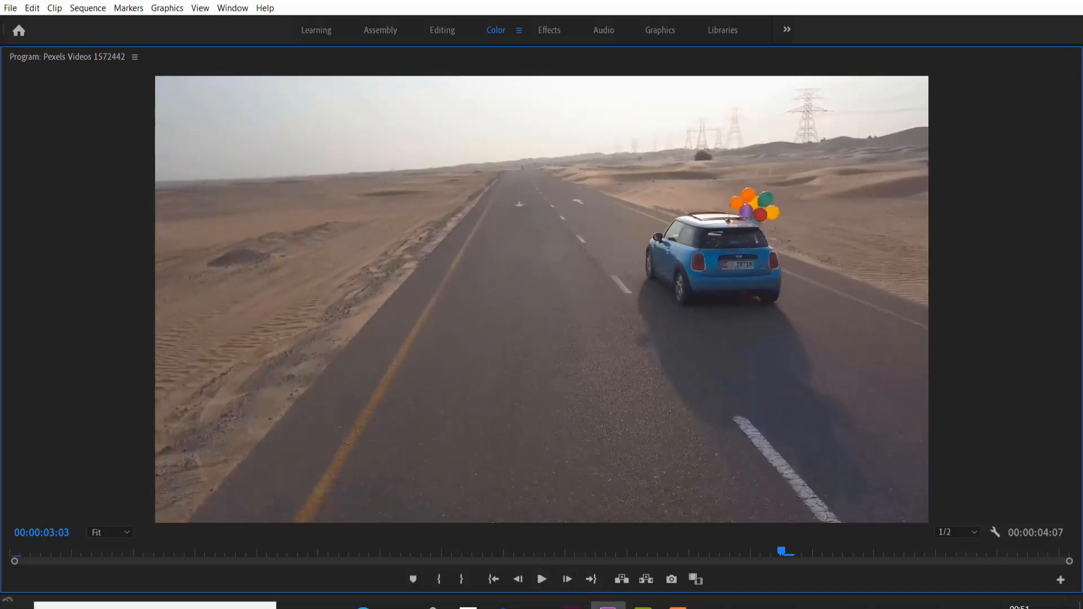